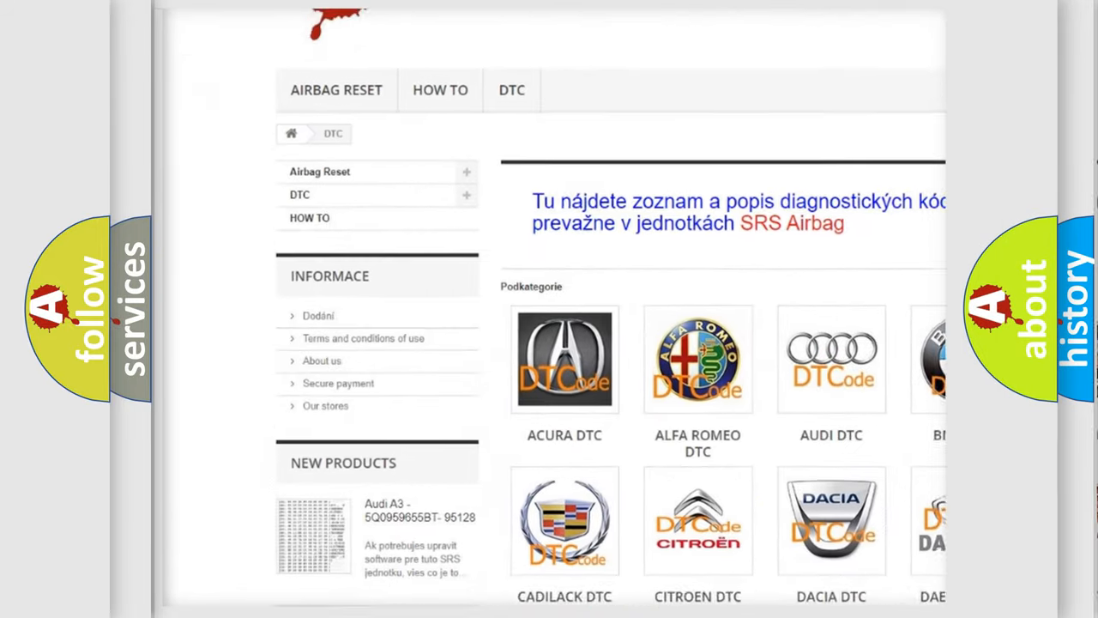
scroll(down, 3)
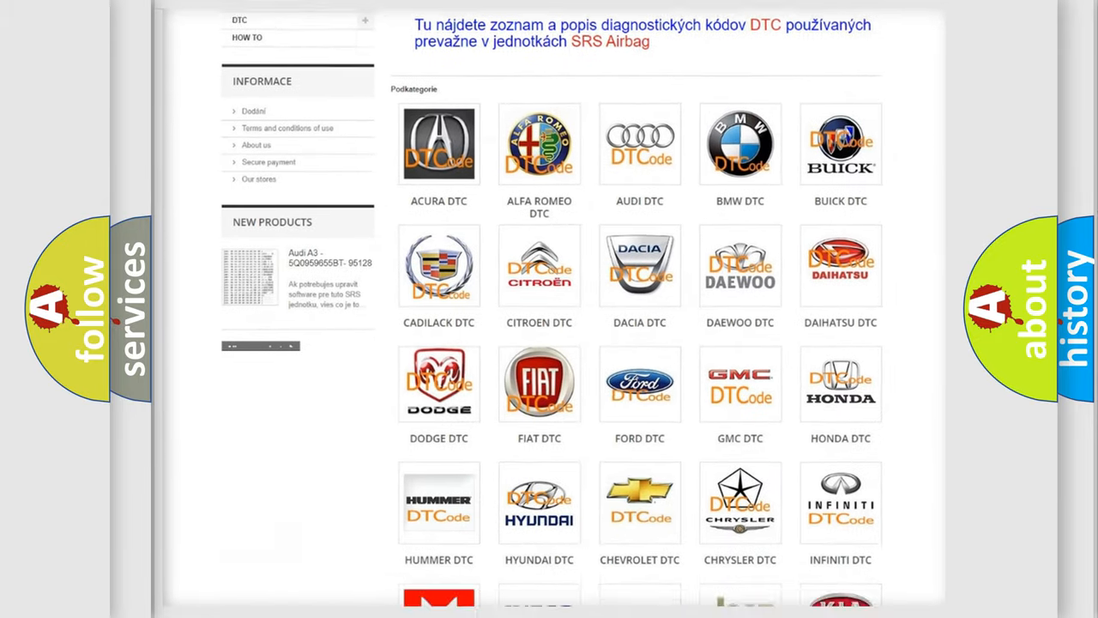
scroll(down, 3)
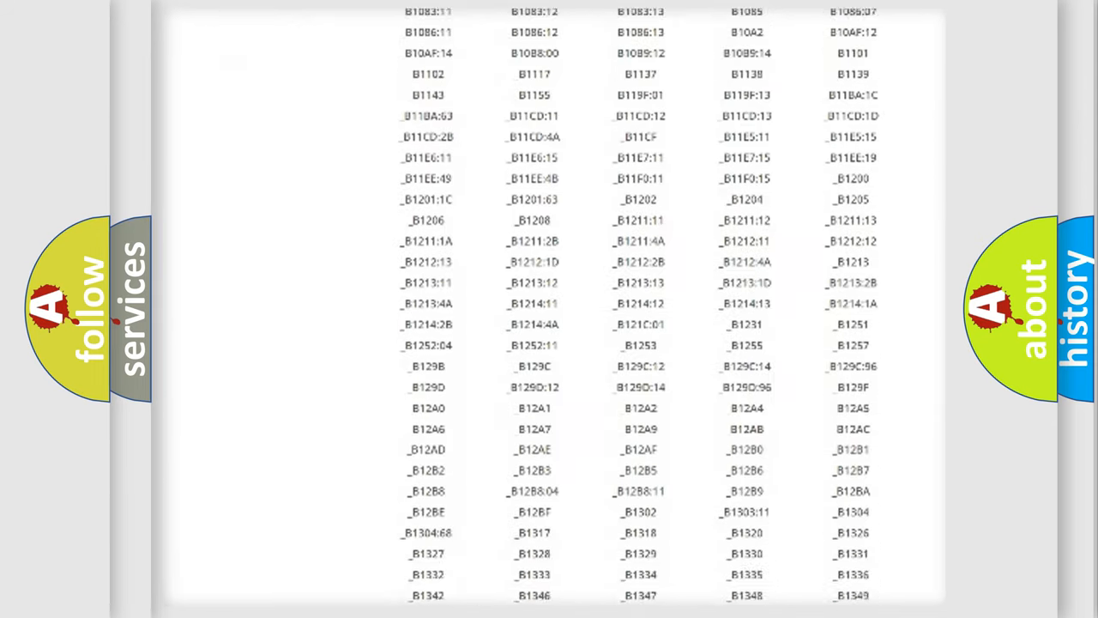
scroll(down, 3)
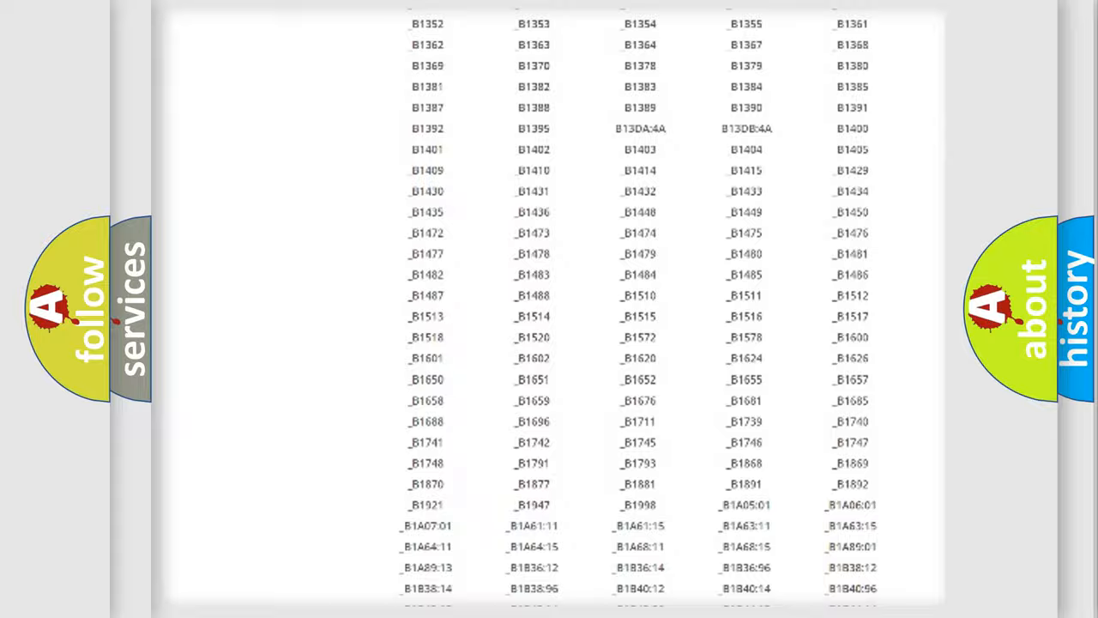